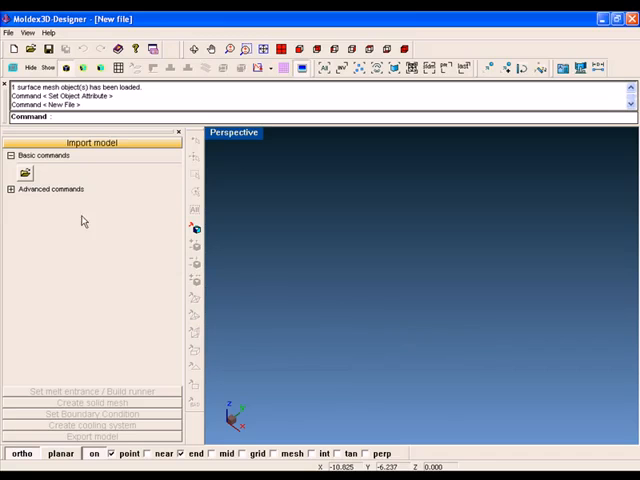
# Step: Import connector.stl with non-attributed surfaces set to Cavity
pyautogui.click(24, 173)
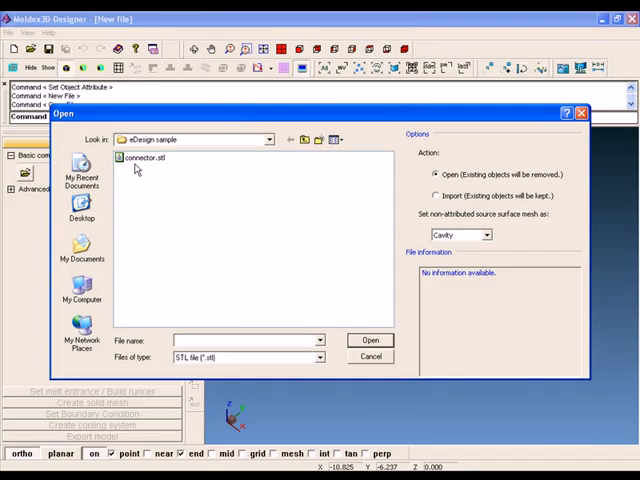
pyautogui.click(148, 157)
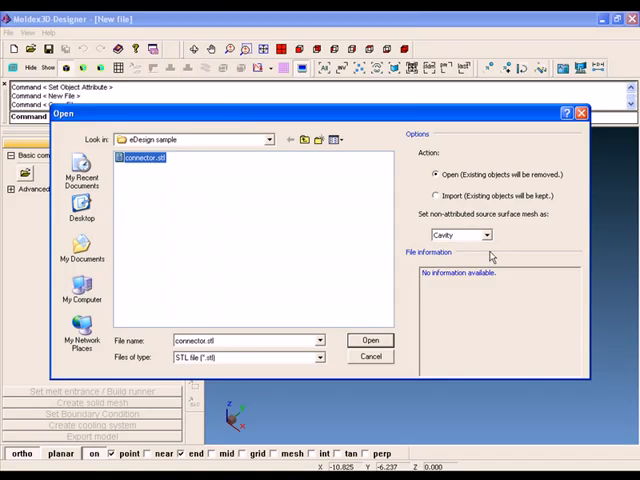
pyautogui.click(488, 235)
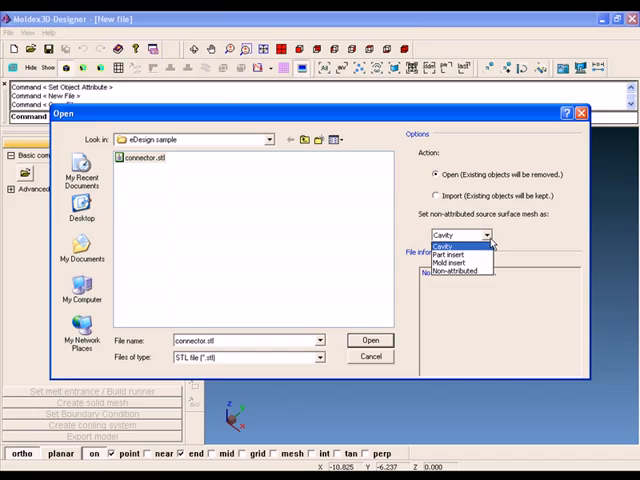
pyautogui.click(444, 247)
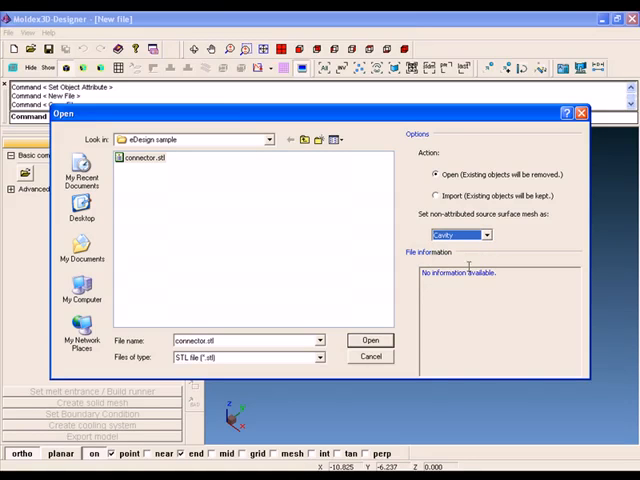
pyautogui.click(370, 340)
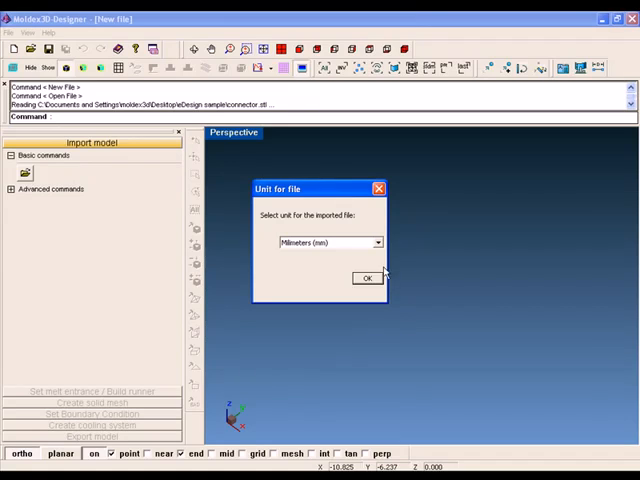
# Step: Choose Millimeters (mm) as the unit for connector.stl and confirm
pyautogui.click(377, 242)
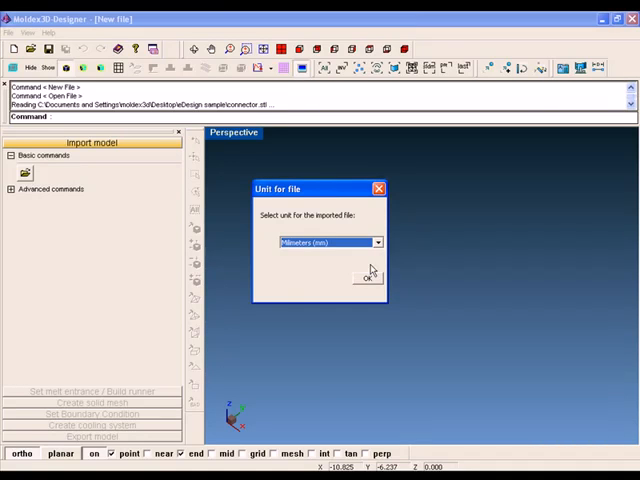
pyautogui.click(368, 277)
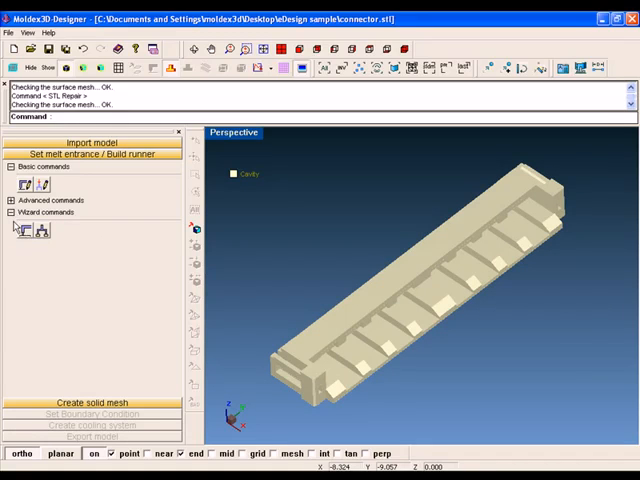
pyautogui.moveTo(18, 231)
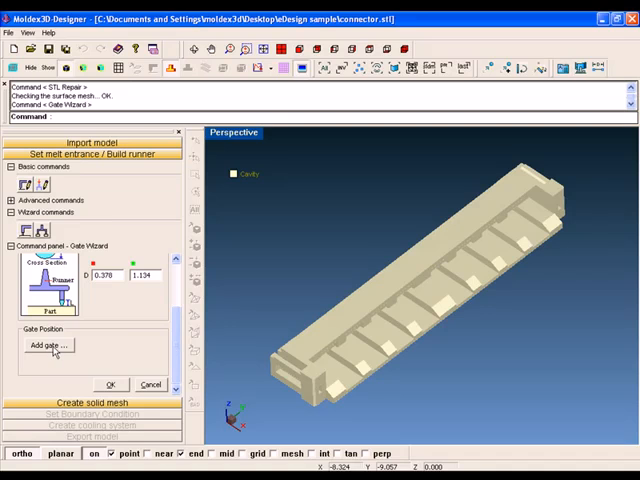
# Step: Add a gate at a picked point on the connector part
pyautogui.click(47, 345)
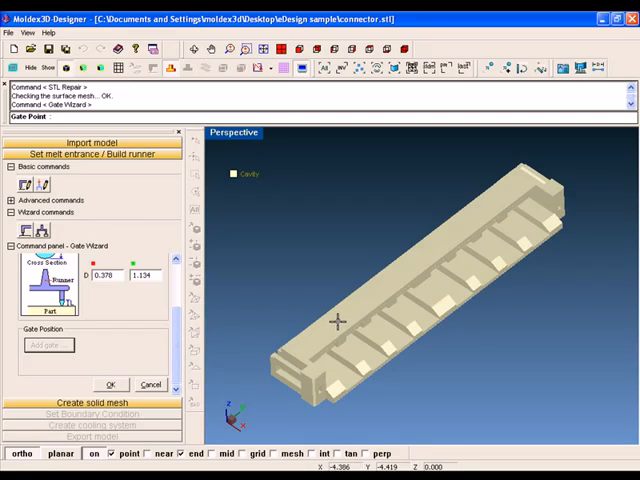
pyautogui.click(337, 318)
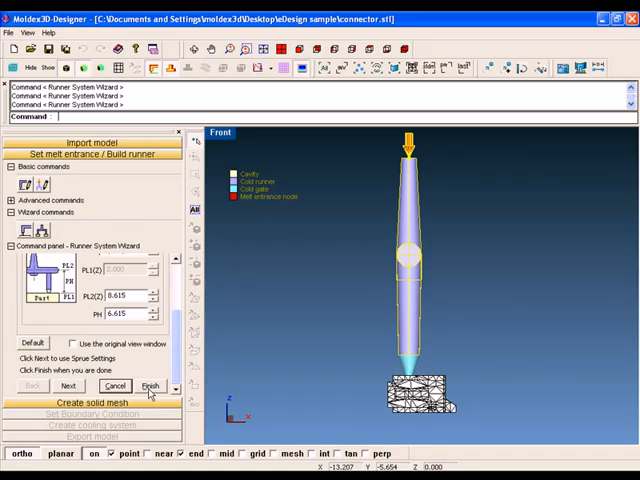
# Step: Finish the Runner System Wizard to create the cold runner and gate
pyautogui.click(150, 387)
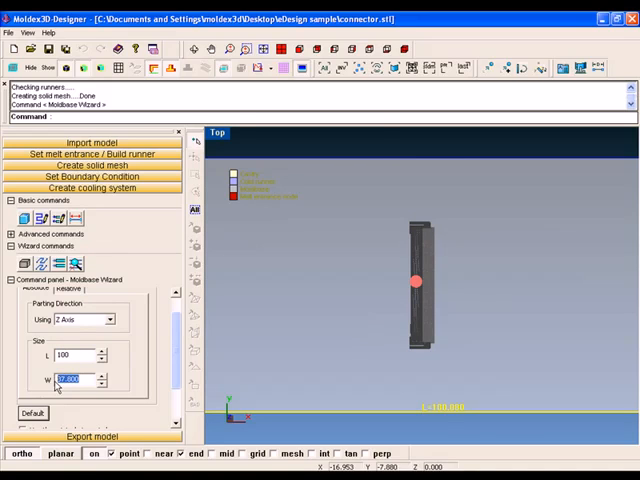
# Step: Enter 100 for the mold base size and proceed to height settings
pyautogui.write('100')
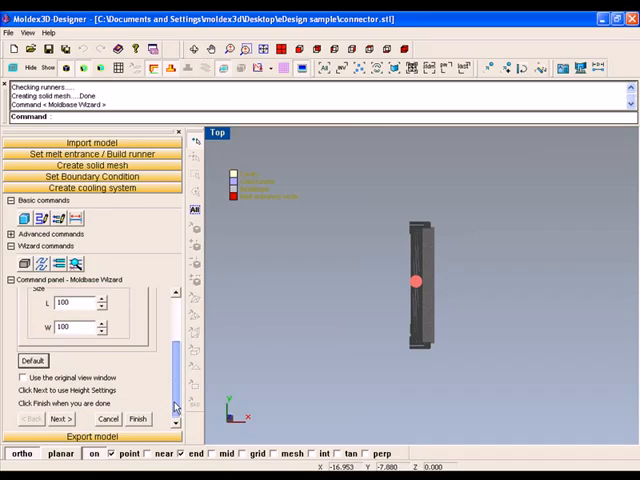
pyautogui.click(61, 418)
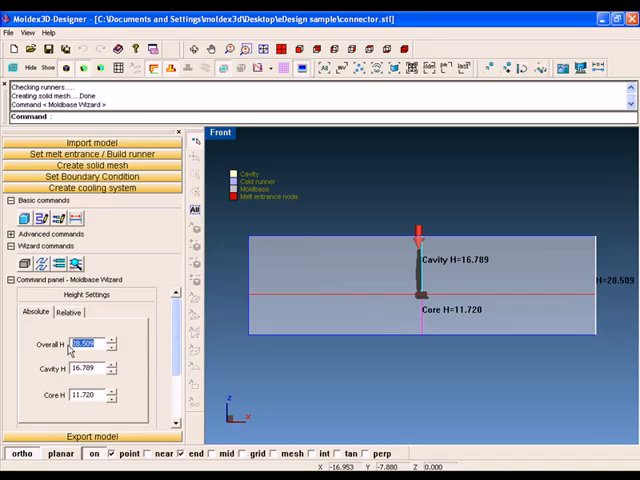
# Step: Enter an overall mold base height of 100
pyautogui.write('100')
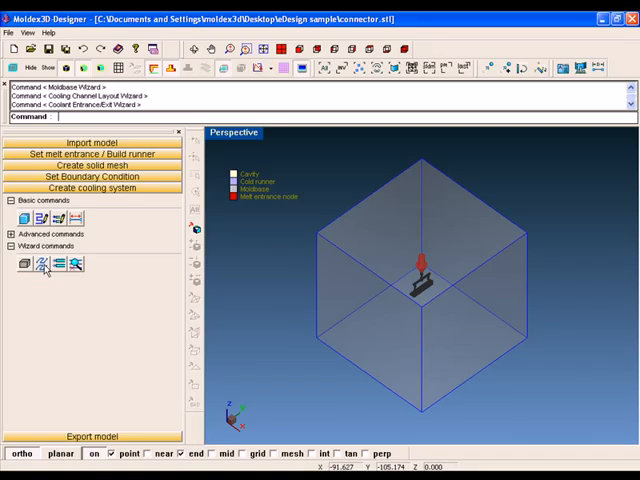
pyautogui.click(40, 263)
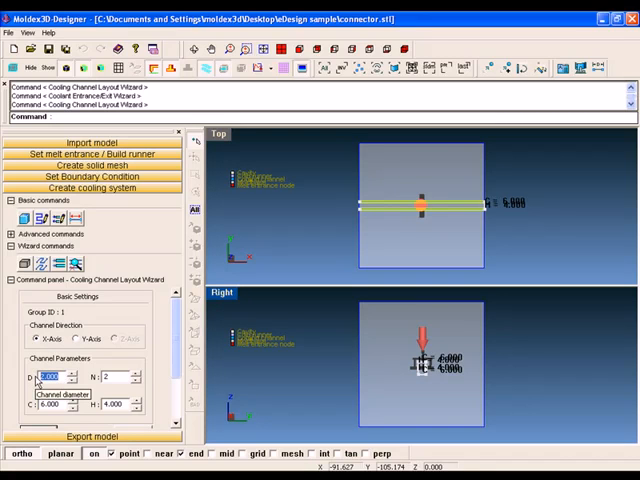
# Step: Create X-axis cooling channels with diameter 4, count 2, spacing 20
pyautogui.write('4')
pyautogui.click(57, 404)
pyautogui.write('20')
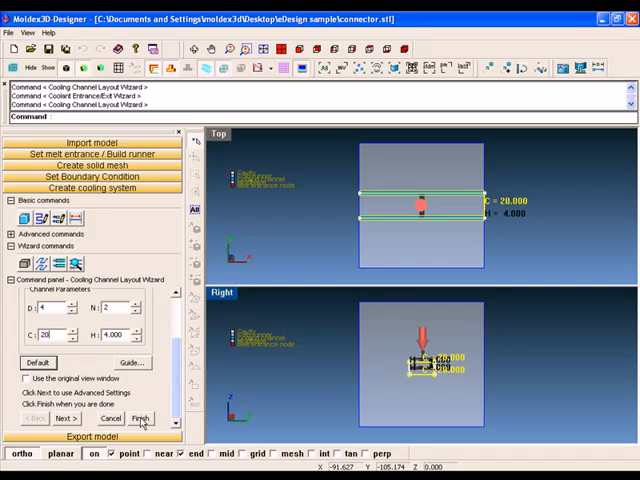
pyautogui.click(140, 418)
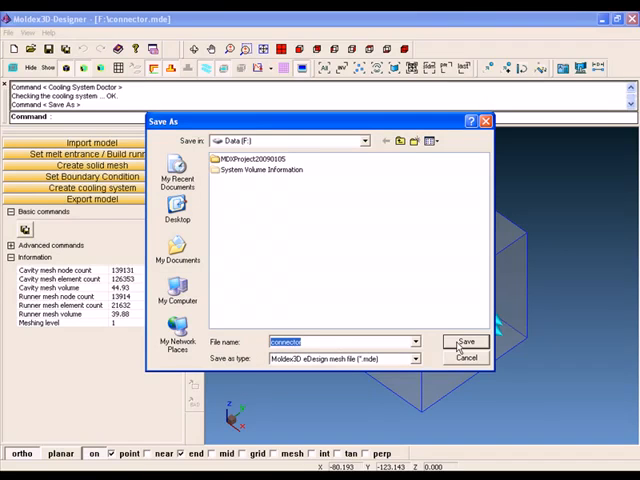
# Step: Save the model as connector.mde on drive F
pyautogui.click(465, 341)
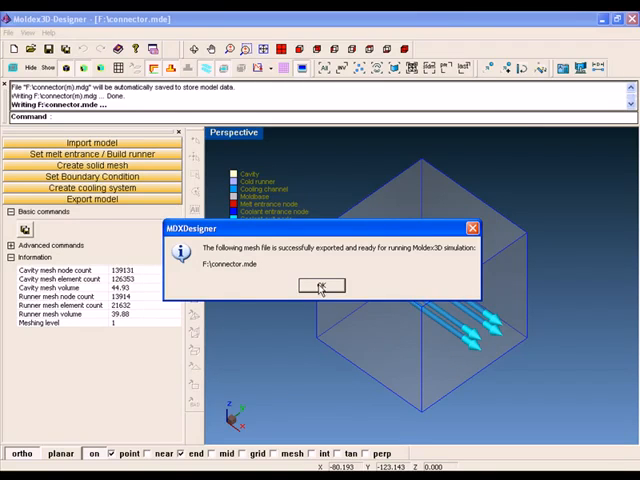